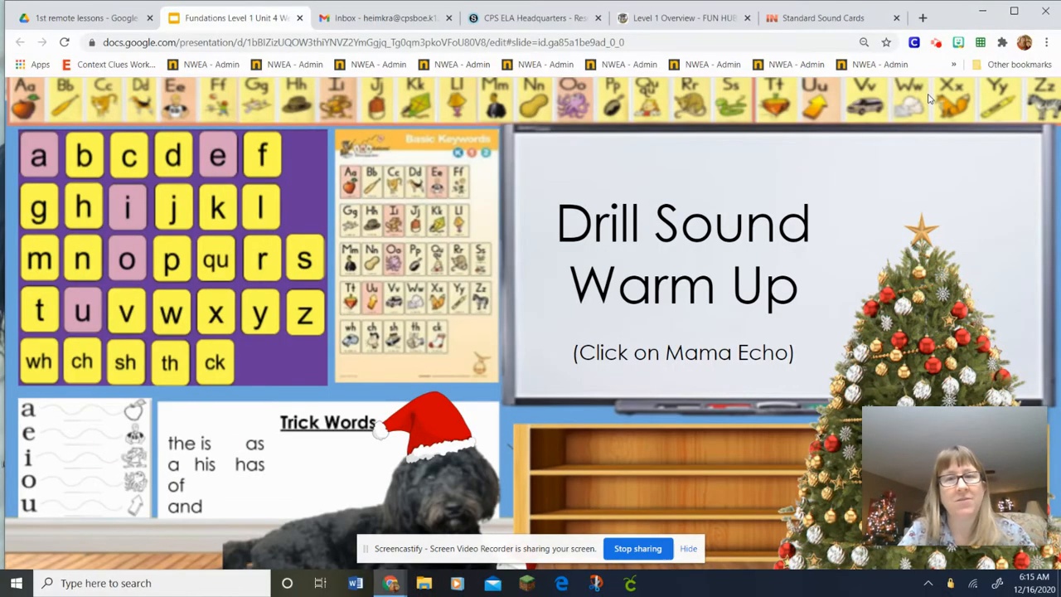
Step: Launch the Standard Sound Cards drill from the Drill Sound Warm Up slide
click(823, 17)
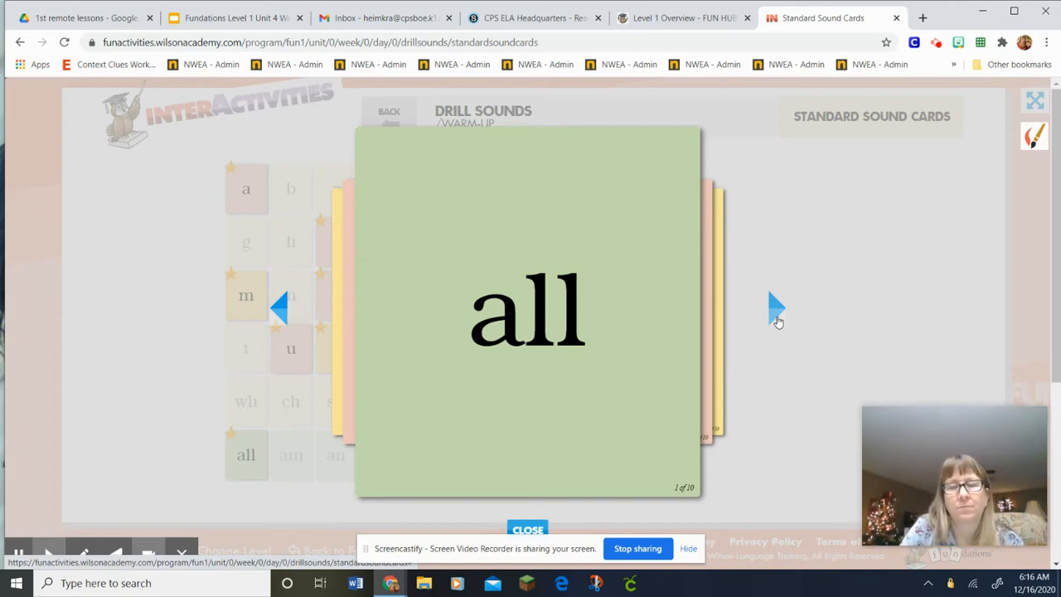
mouse_move(774, 311)
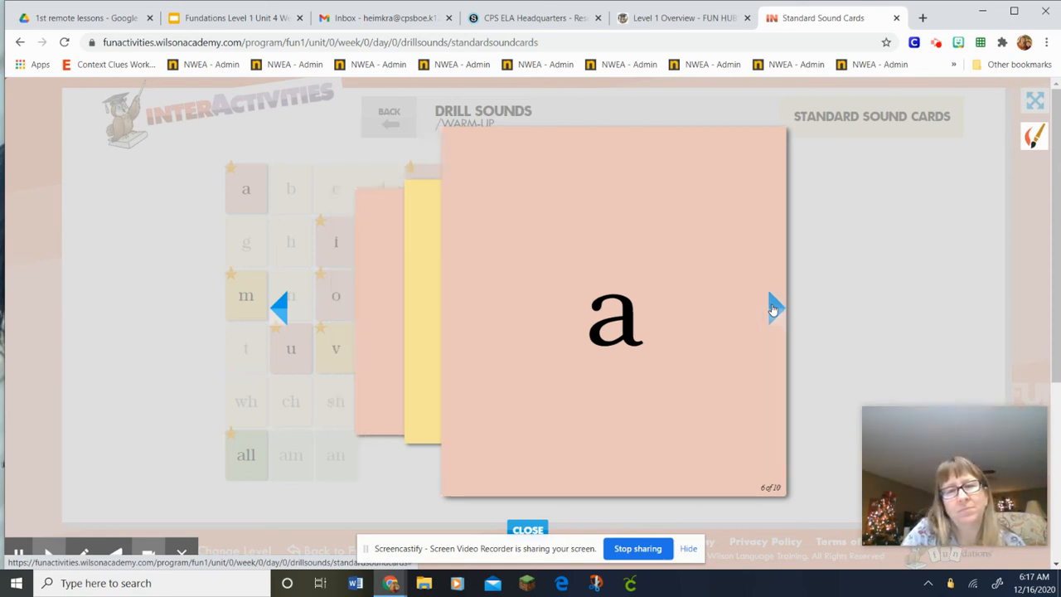
Step: Advance the drill to sound card 7 of 10, 'v'
click(613, 315)
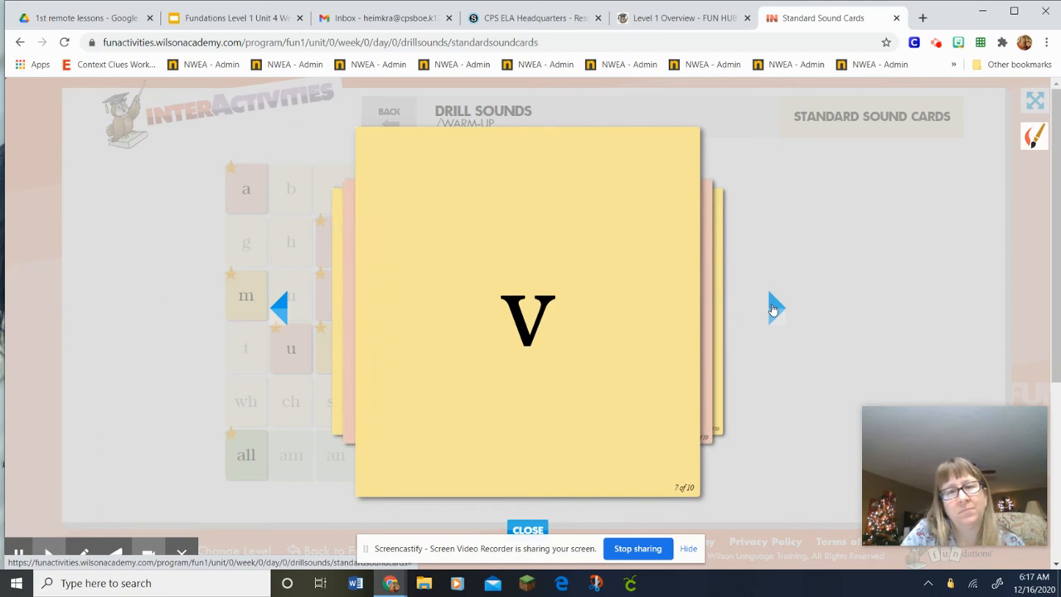